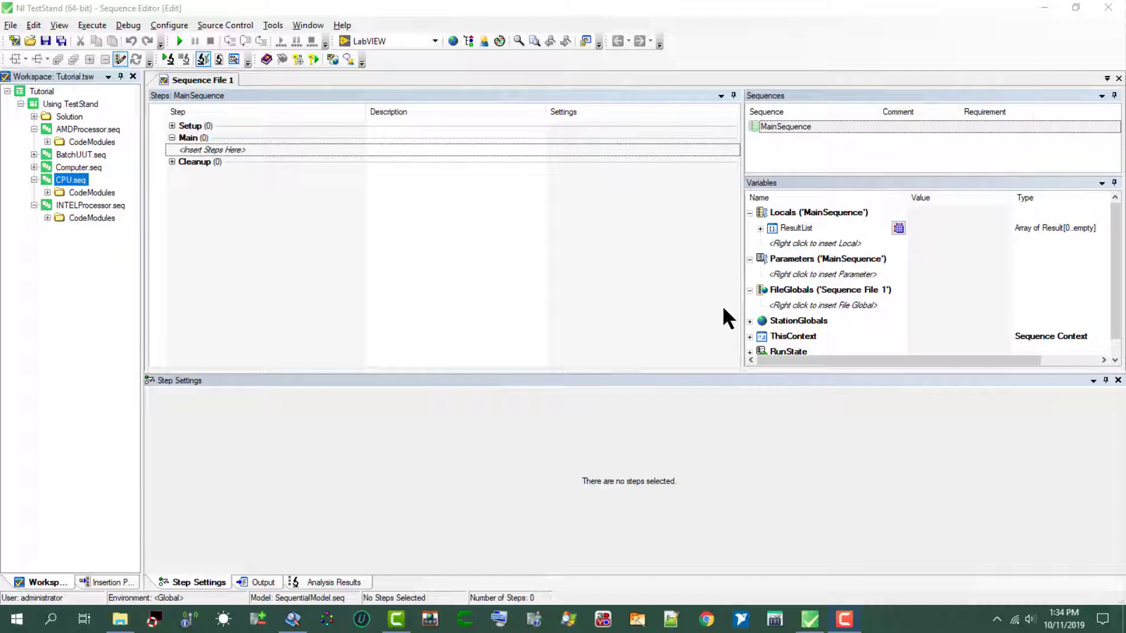
pyautogui.moveTo(175, 592)
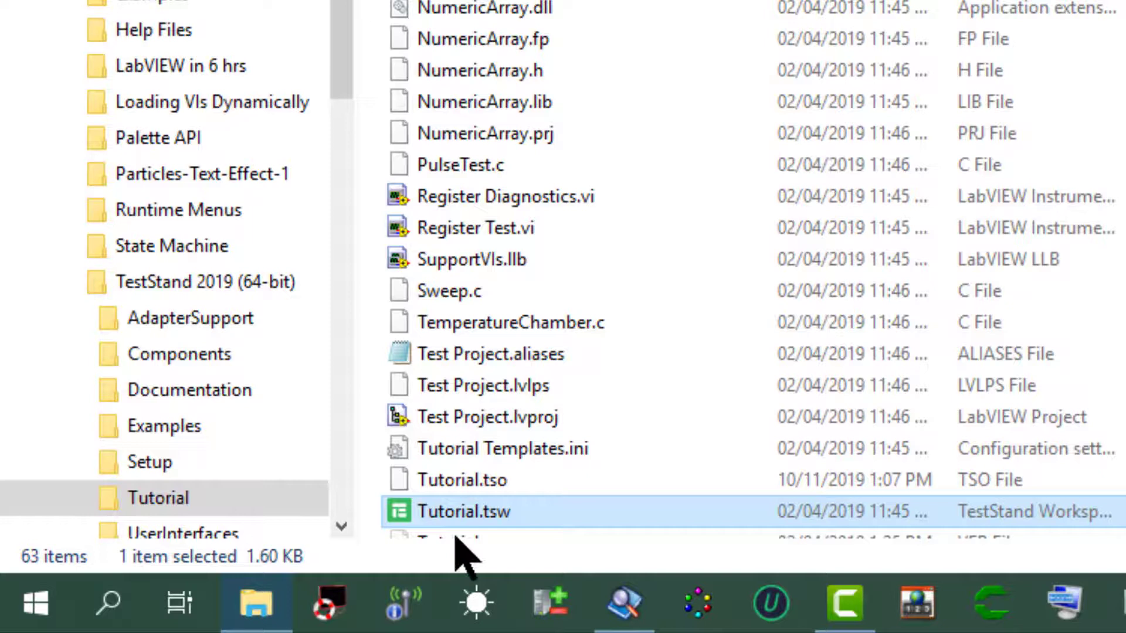
pyautogui.moveTo(467, 514)
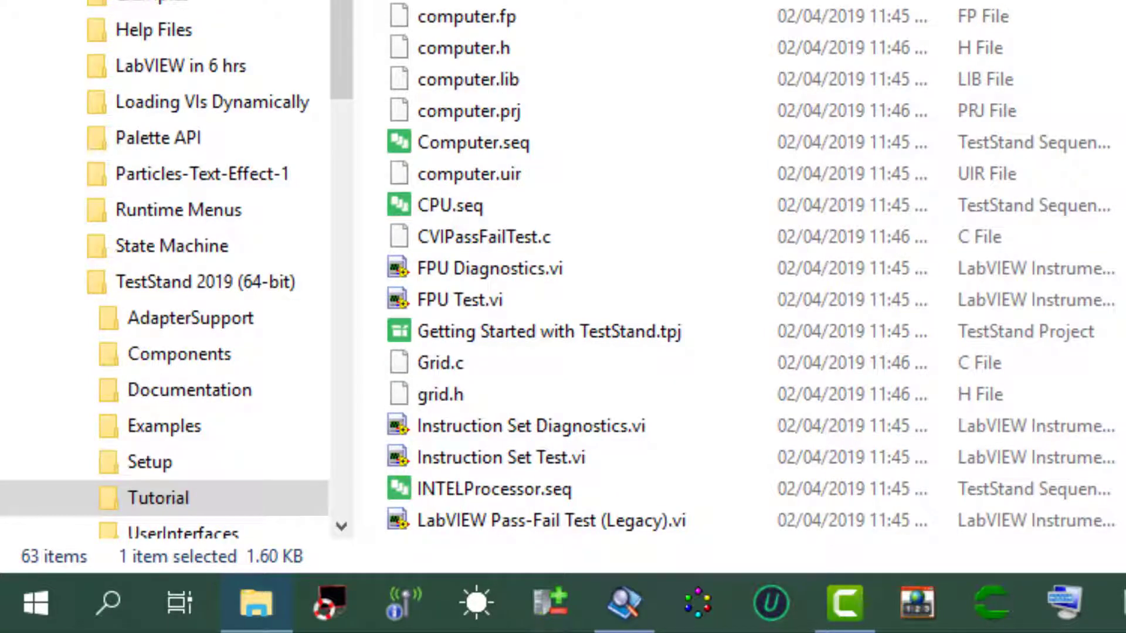
# View the Using TestStand project's properties from its context menu, then close them
pyautogui.click(550, 331)
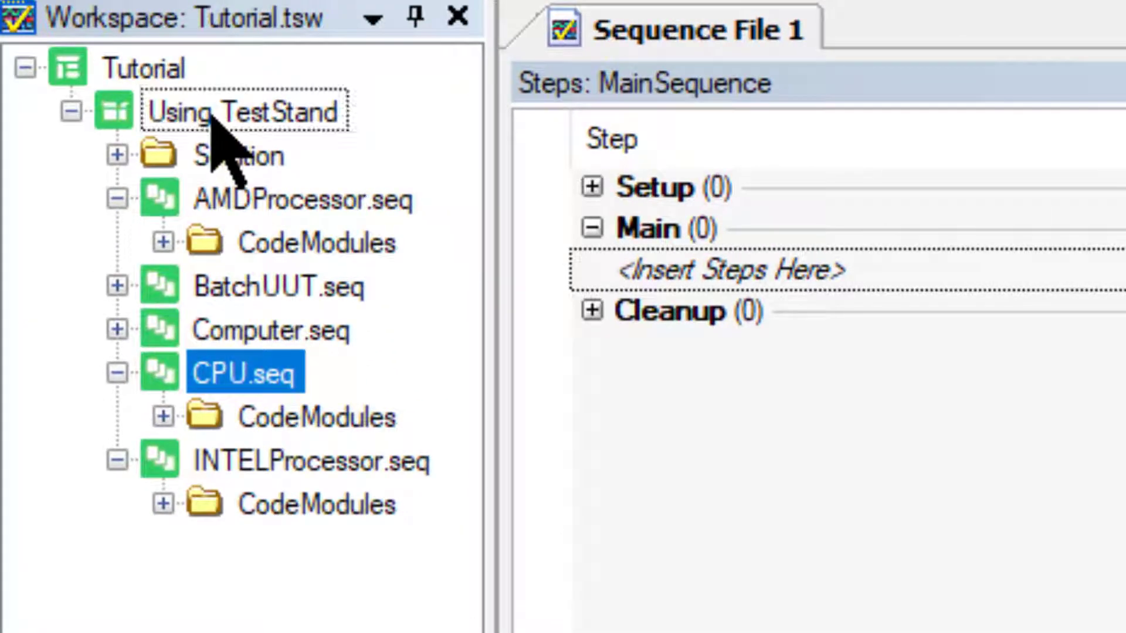
pyautogui.rightClick(244, 111)
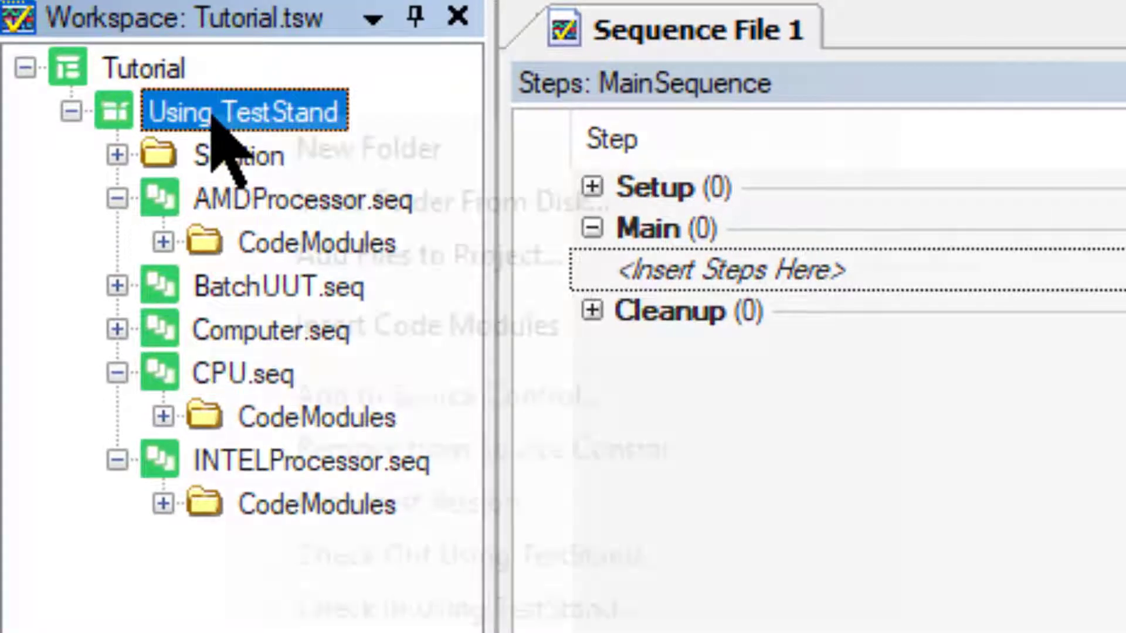
pyautogui.rightClick(244, 110)
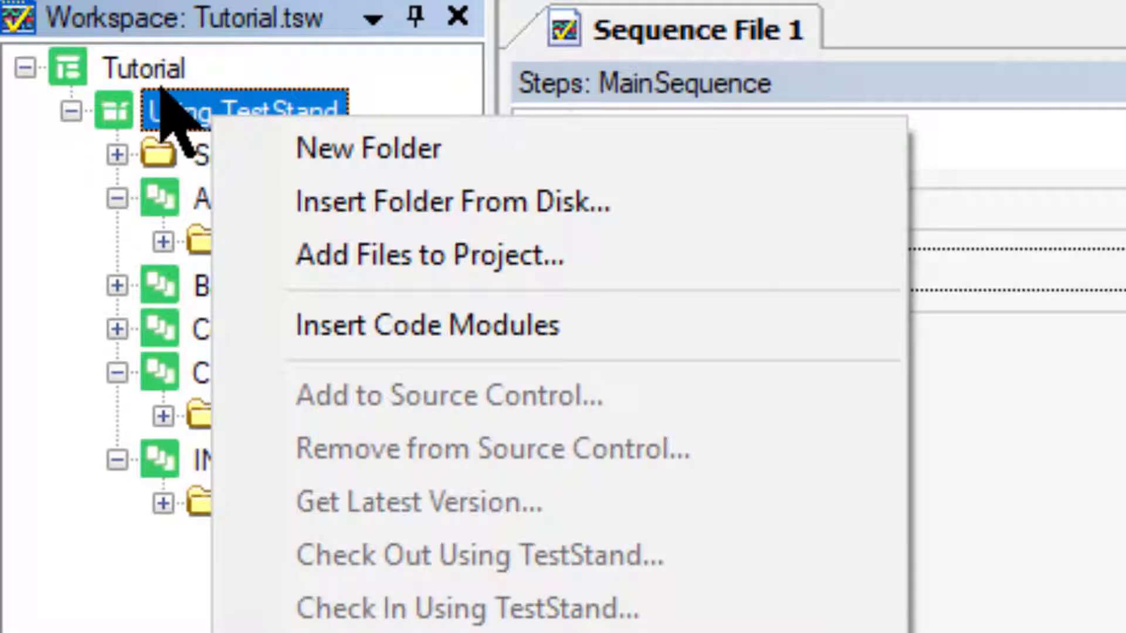
pyautogui.rightClick(143, 69)
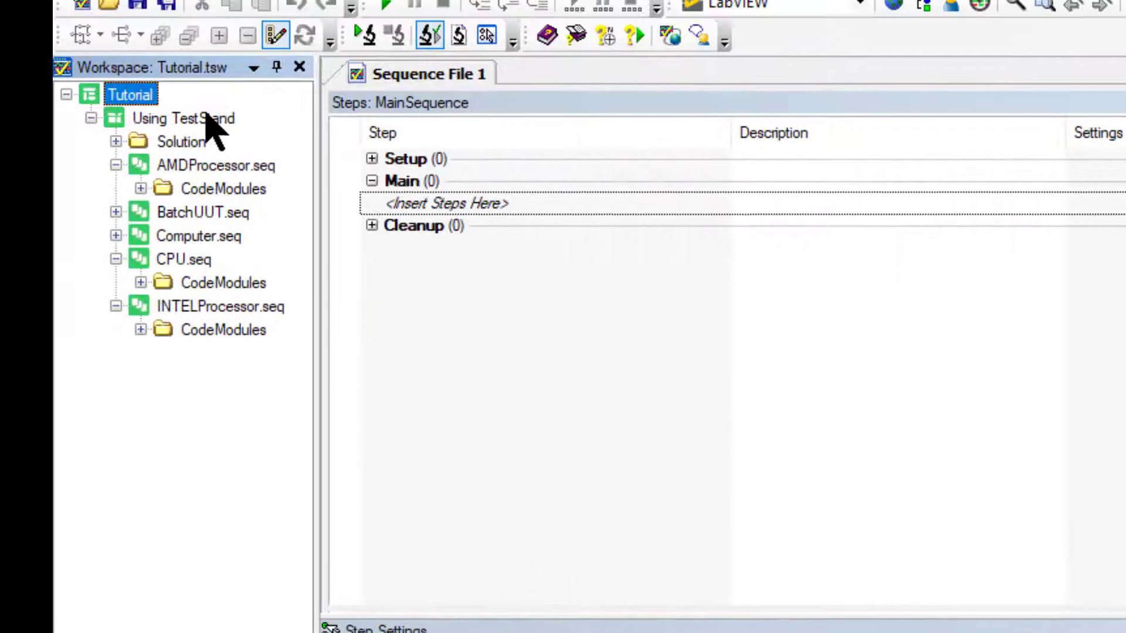
pyautogui.rightClick(183, 118)
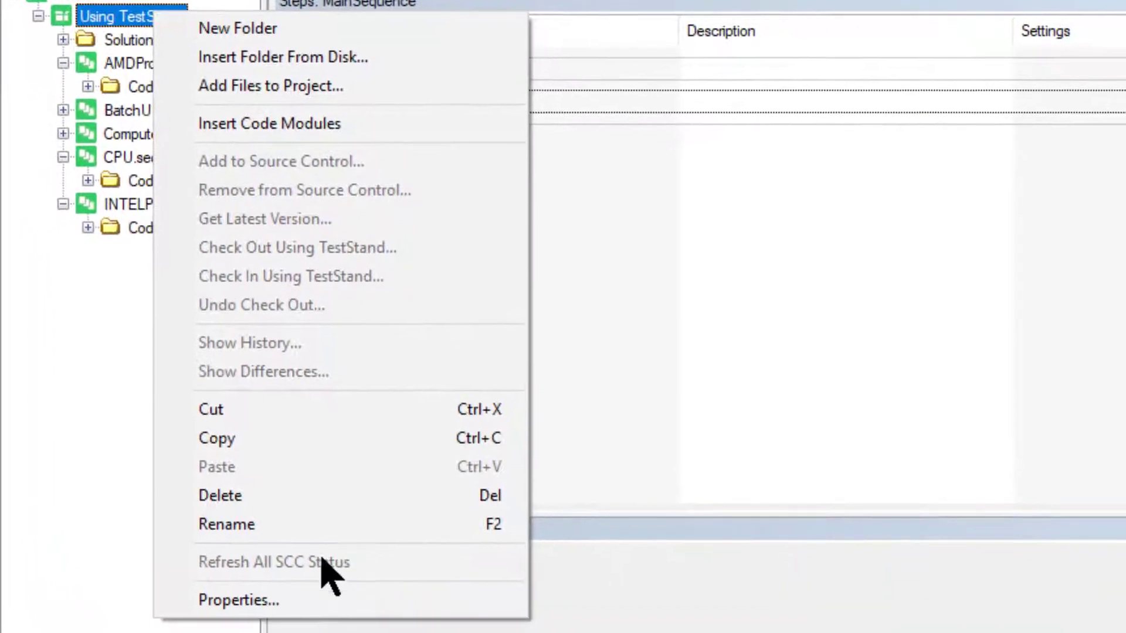
pyautogui.click(238, 601)
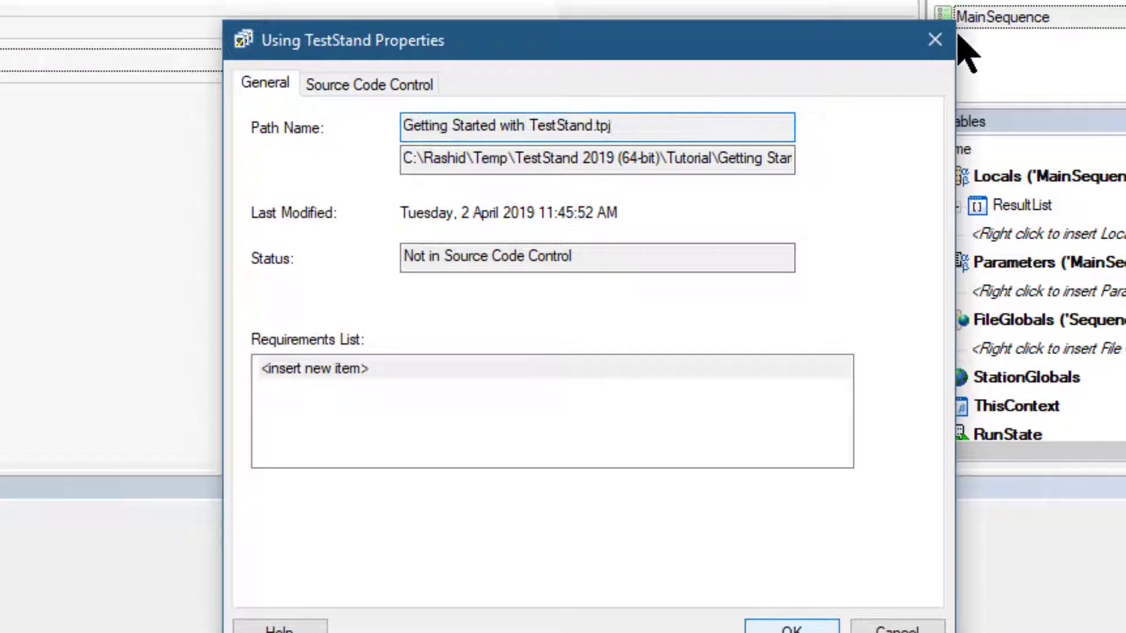
pyautogui.click(934, 39)
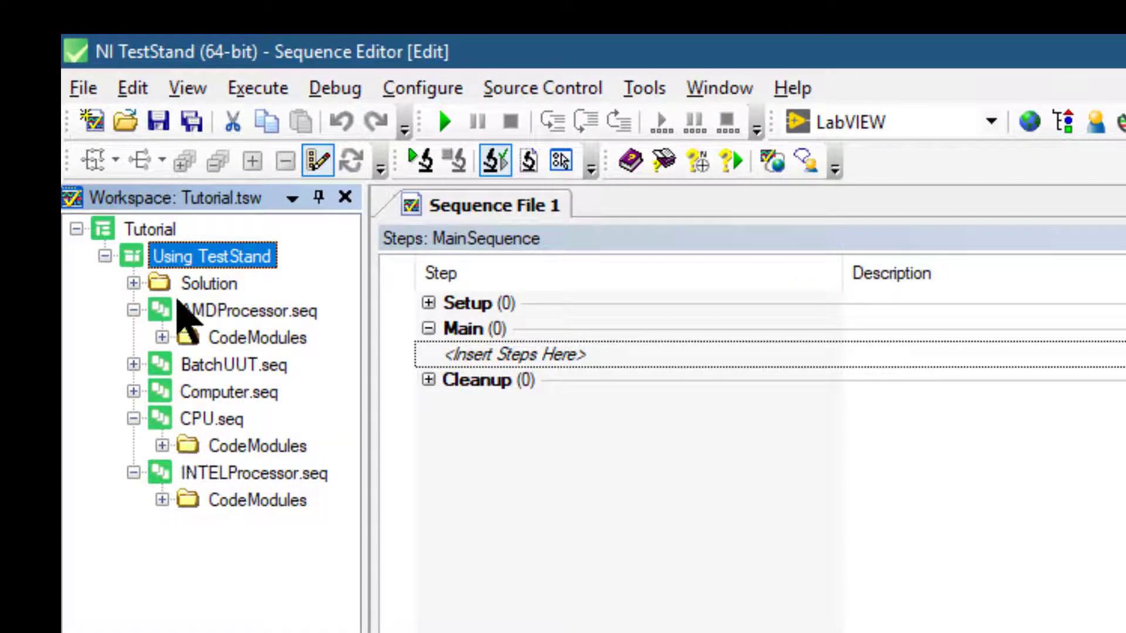
# Expand AMDProcessor.seq's CodeModules under Solution to list computer.c, computer.dll and computer.prj
pyautogui.click(209, 282)
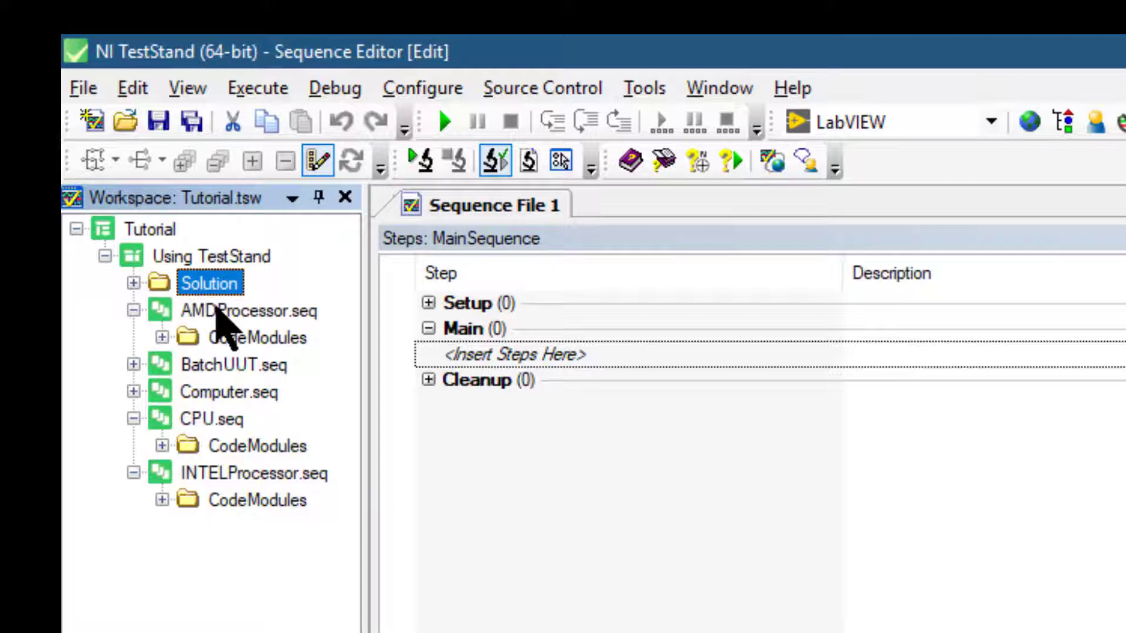
pyautogui.click(250, 311)
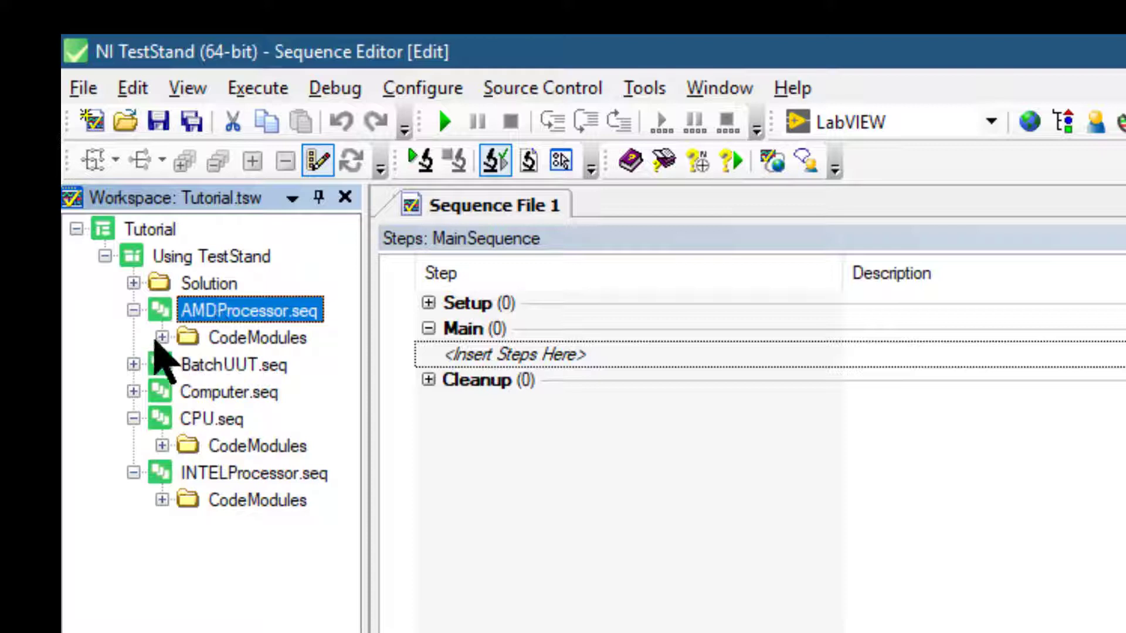
pyautogui.click(162, 338)
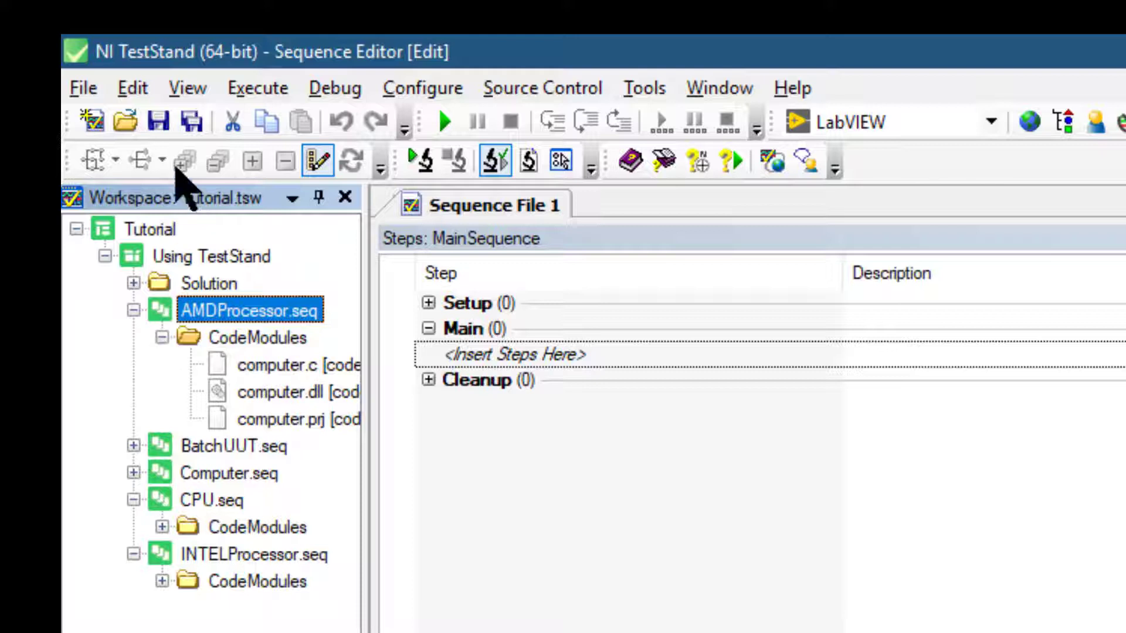
pyautogui.moveTo(237, 230)
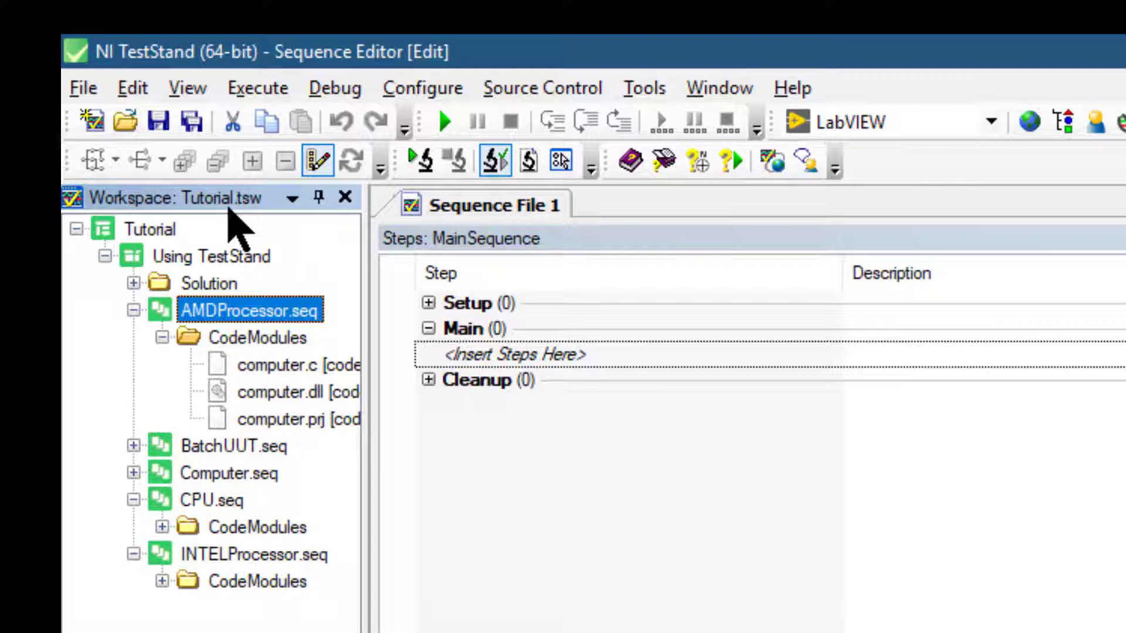
pyautogui.moveTo(266, 338)
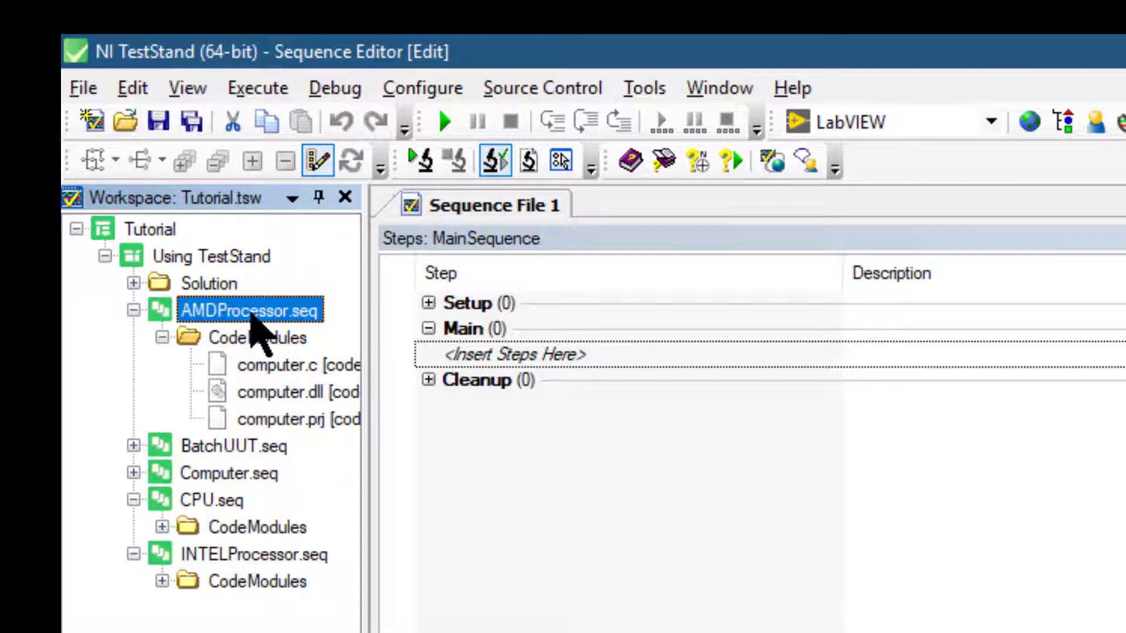
# Open AMDProcessor.seq in the Sequence Editor, showing its nine MainSequence steps
pyautogui.doubleClick(250, 311)
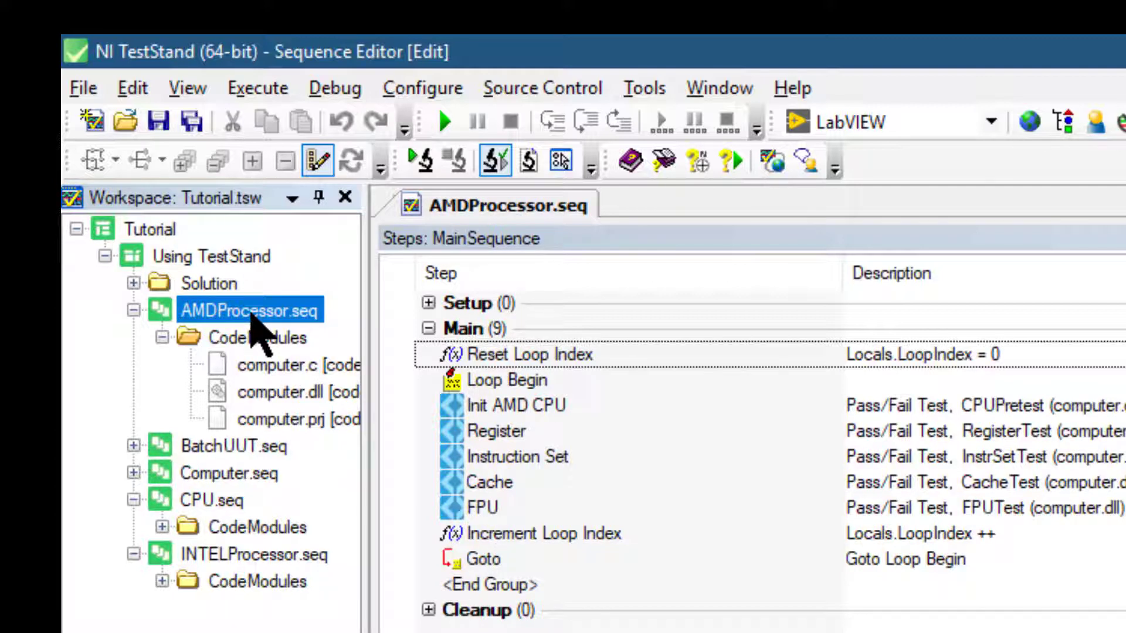
pyautogui.moveTo(132, 88)
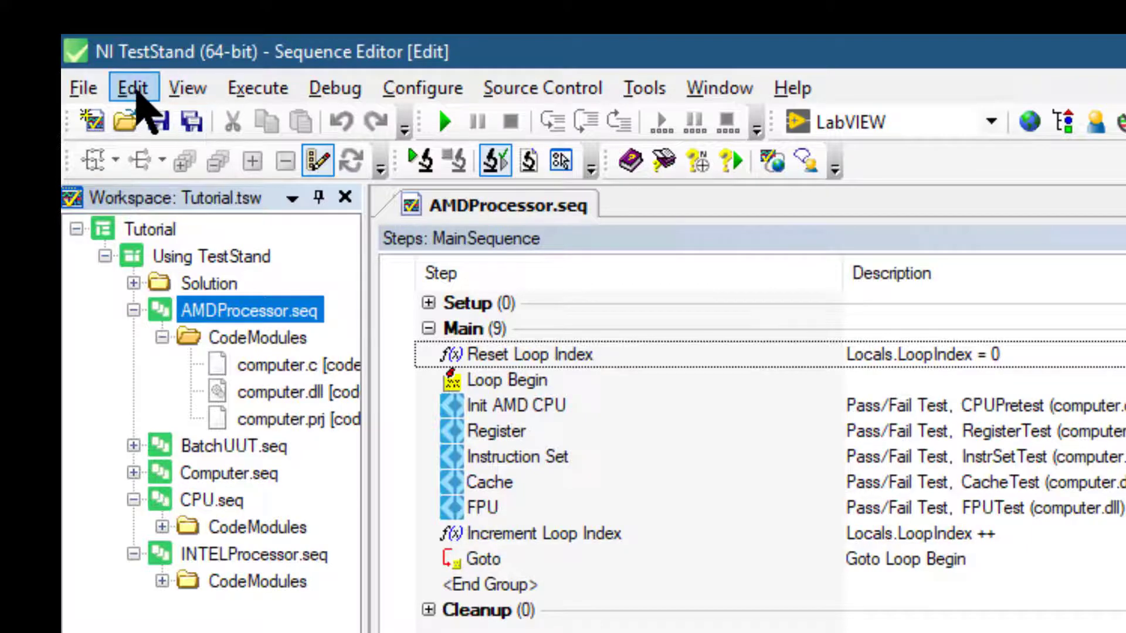
pyautogui.click(132, 87)
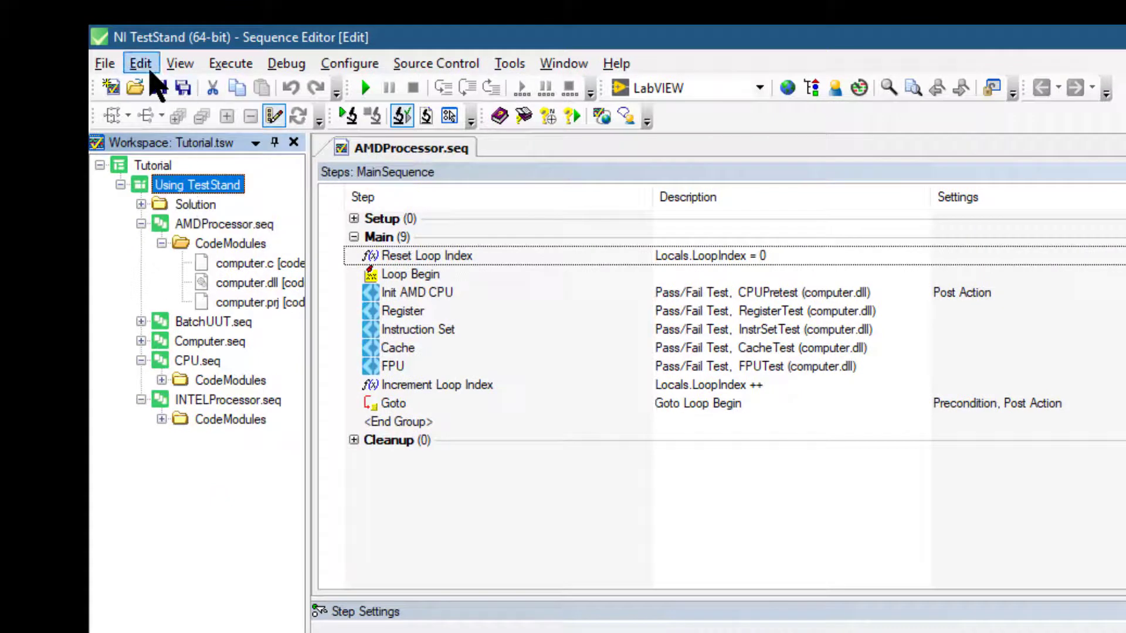
pyautogui.click(141, 63)
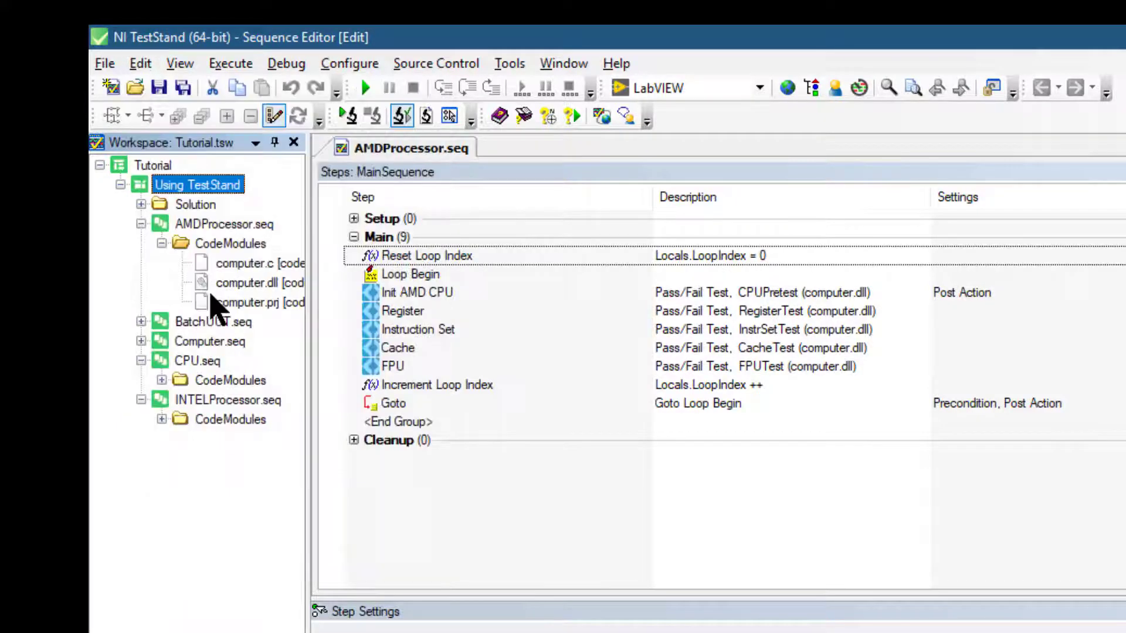
pyautogui.rightClick(197, 185)
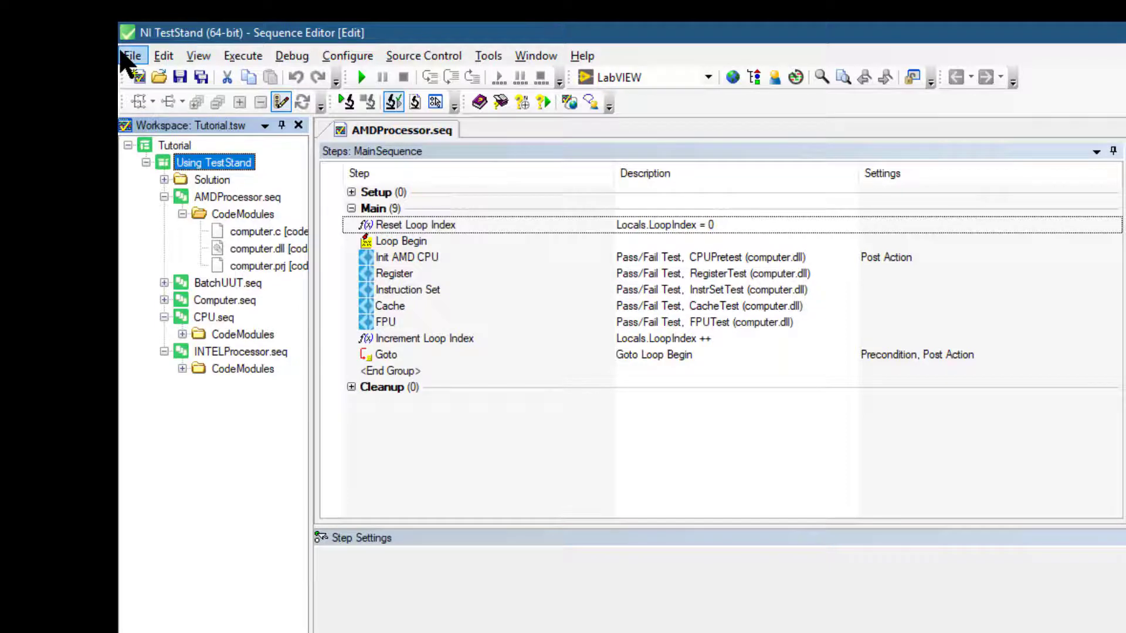
pyautogui.click(131, 55)
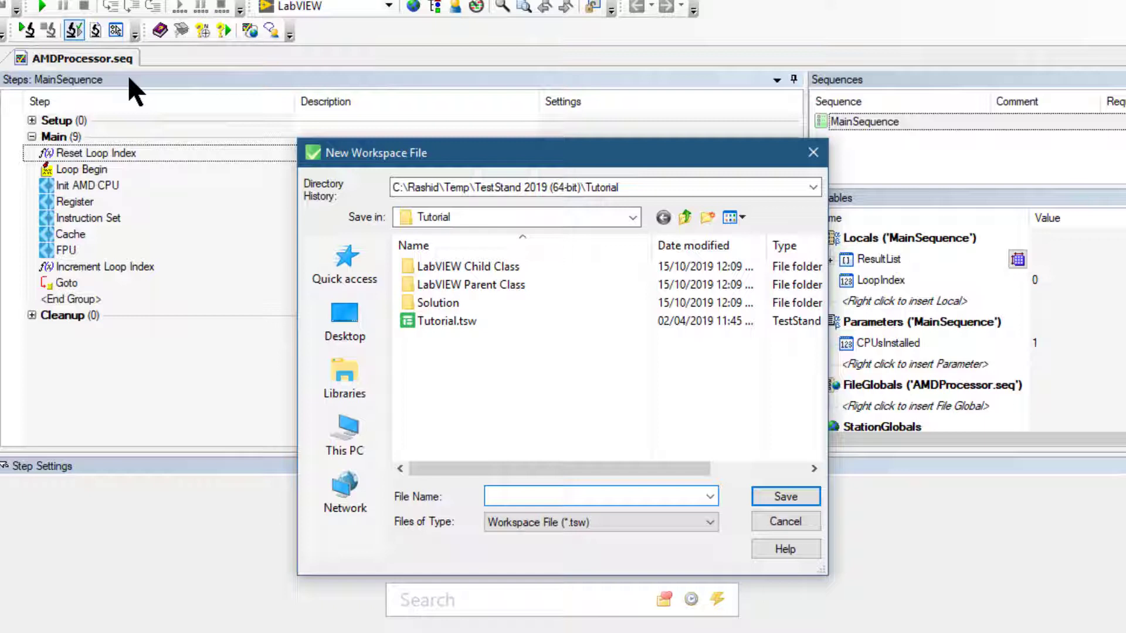
pyautogui.click(599, 496)
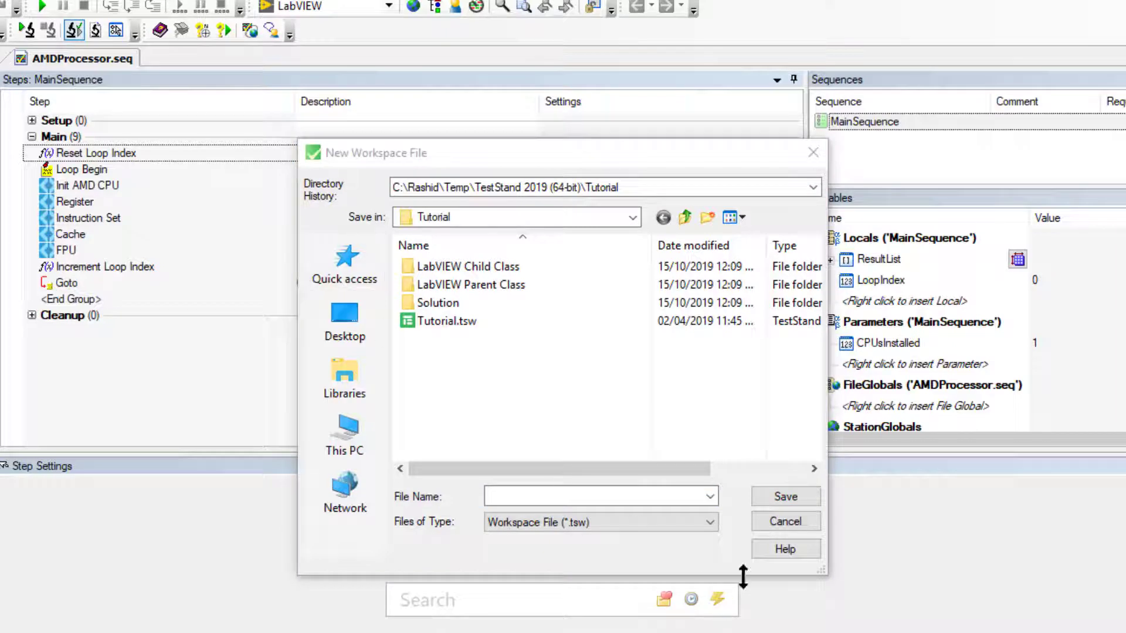
pyautogui.click(784, 521)
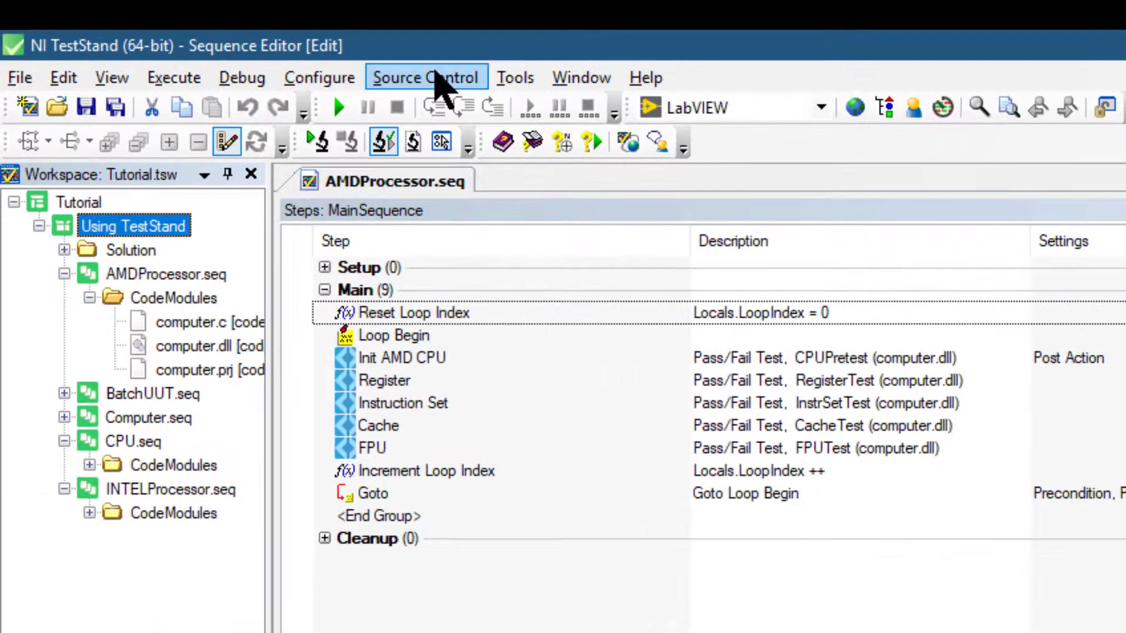
# Browse the Source Control commands, then show the Tools list
pyautogui.click(425, 77)
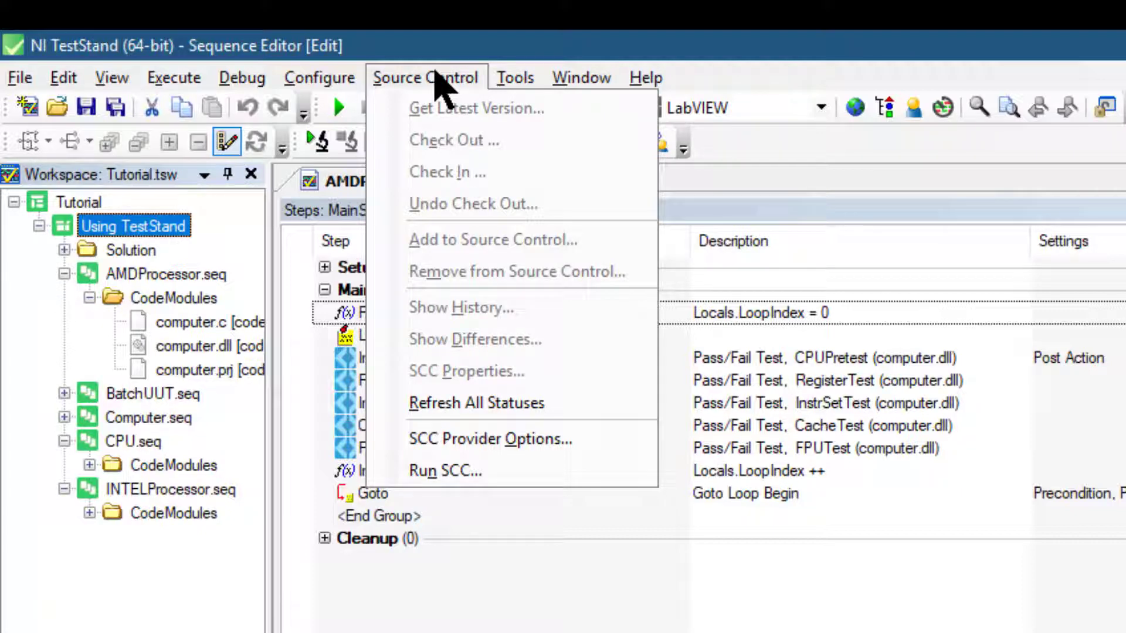
pyautogui.click(514, 77)
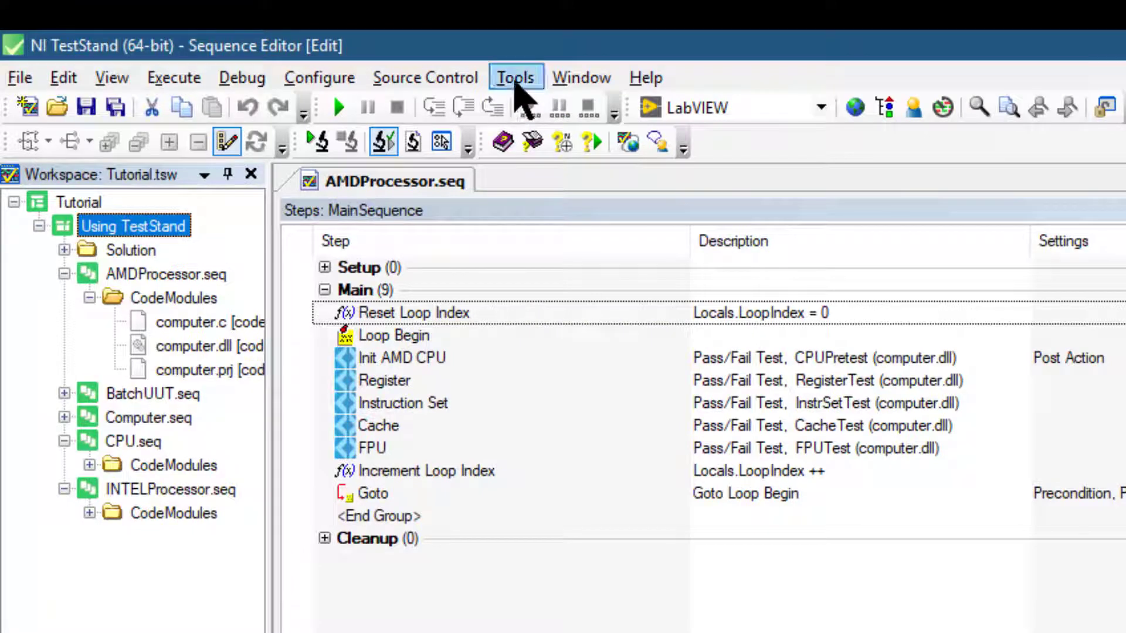
pyautogui.click(515, 78)
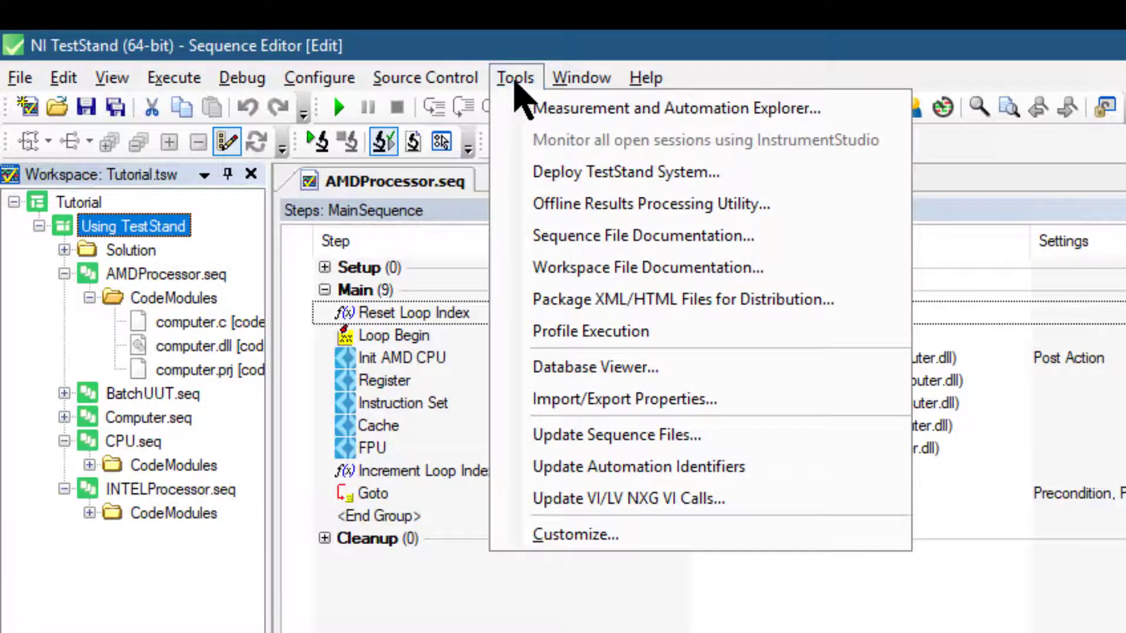